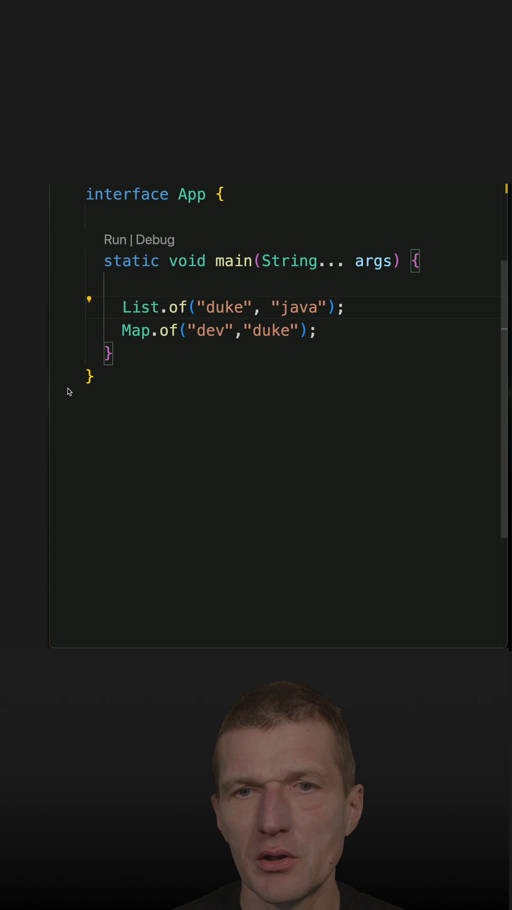
Assign List.of("duke", "java") to 'var list' and begin a list.add call below it
type("var li")
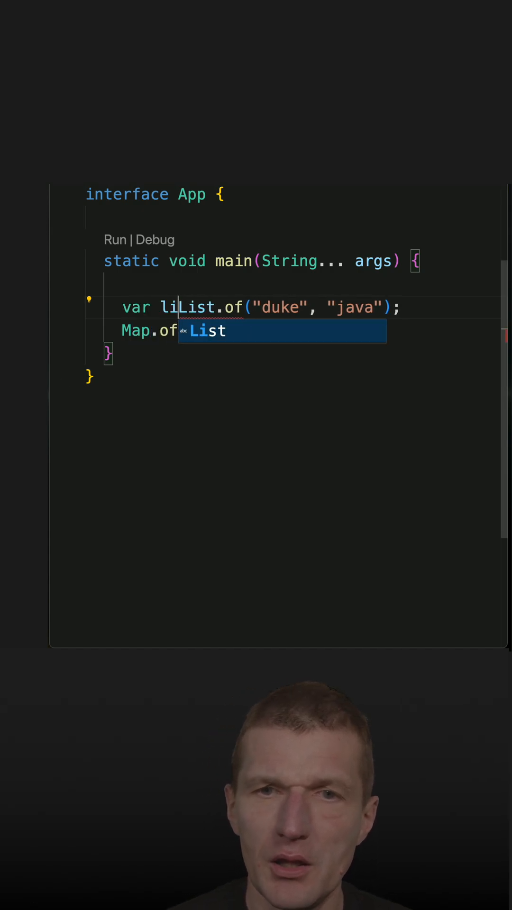
key("Tab")
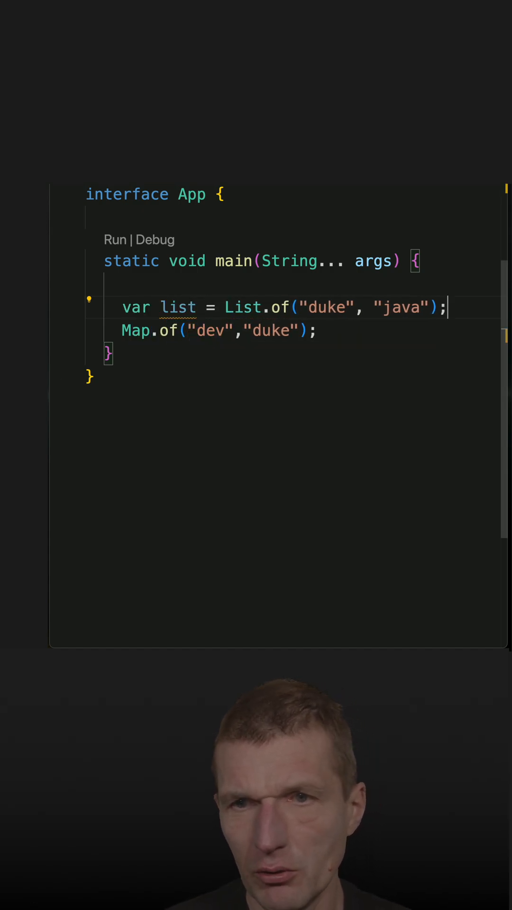
type("list.add(")
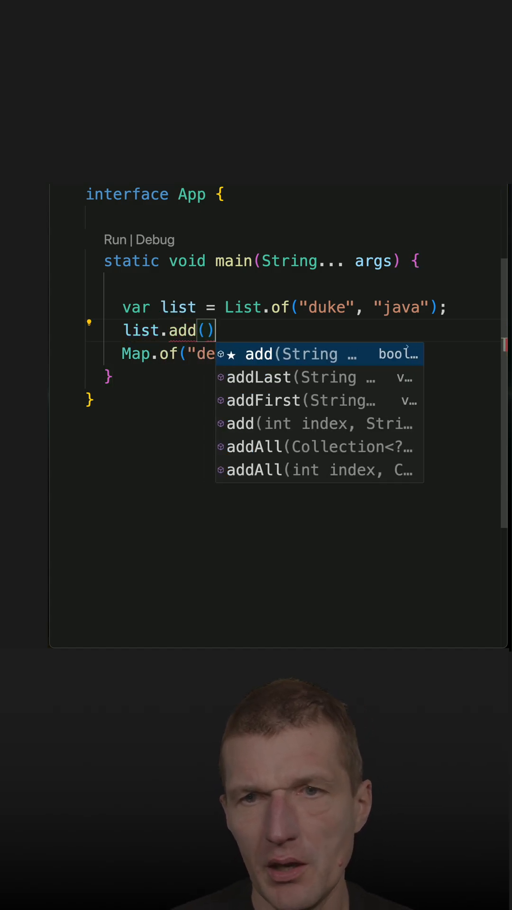
Complete list.add("duke") and list.add("java") above the Map.of line
type("\"duke")
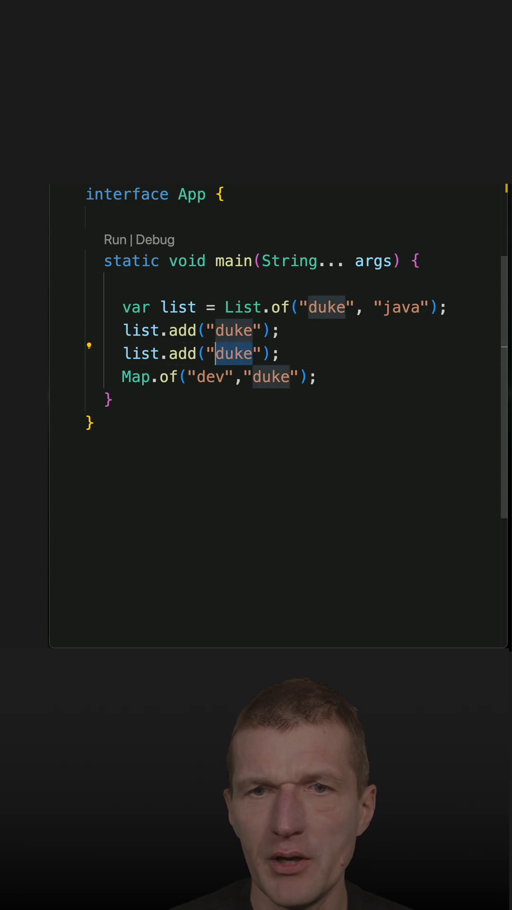
type("java")
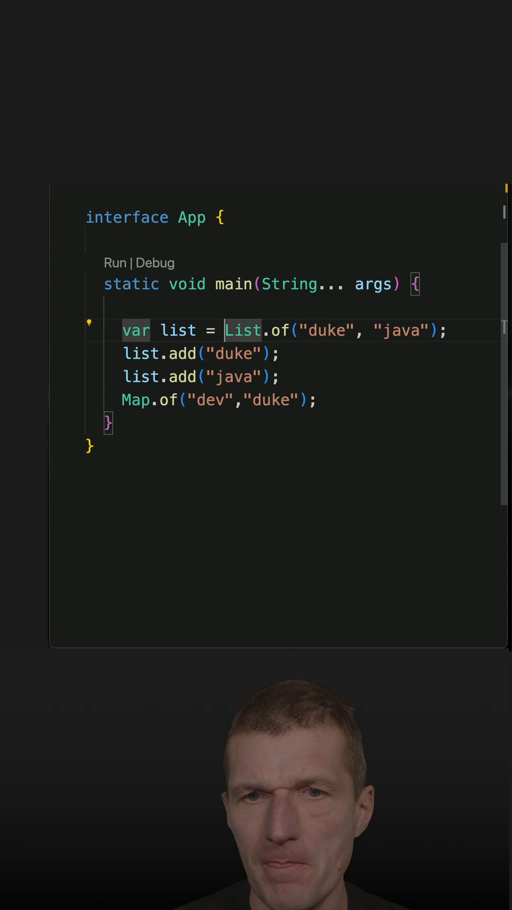
Initialize list with new ArrayList<>() using the no-argument constructor suggestion
type("new Aray")
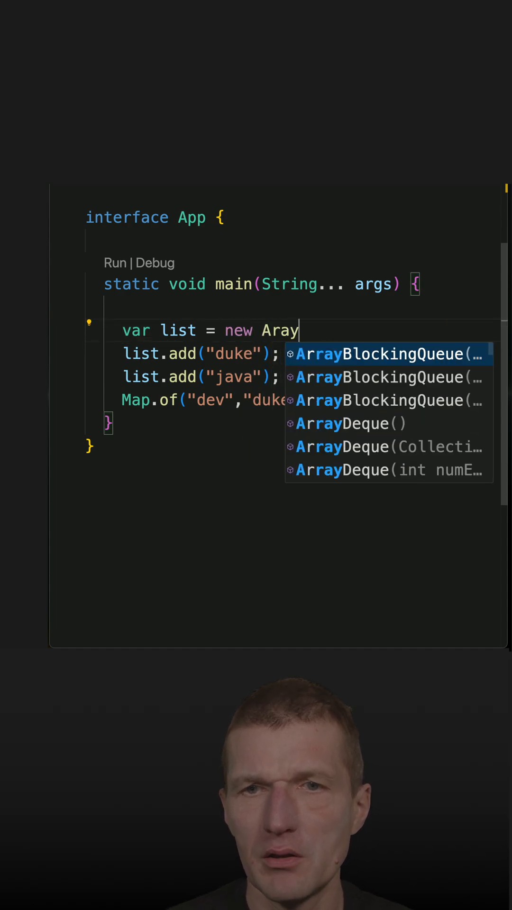
key("BackSpace")
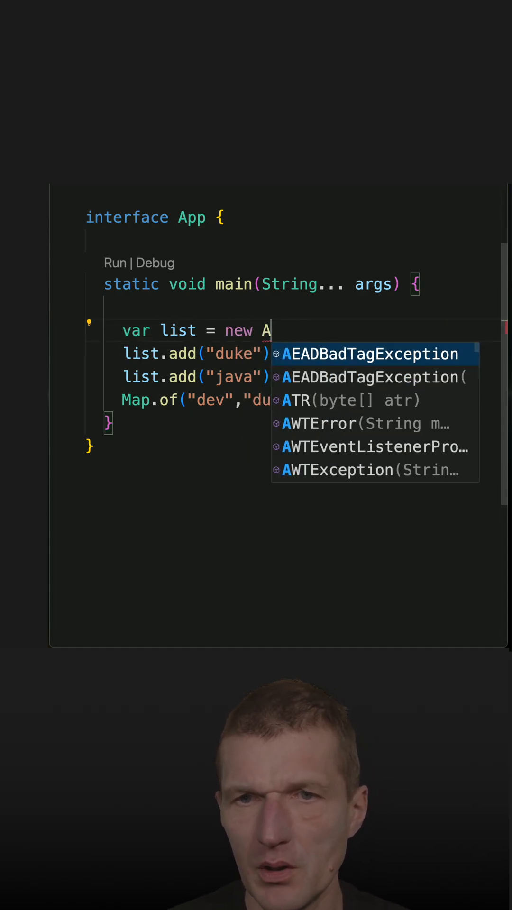
type("rrayLI")
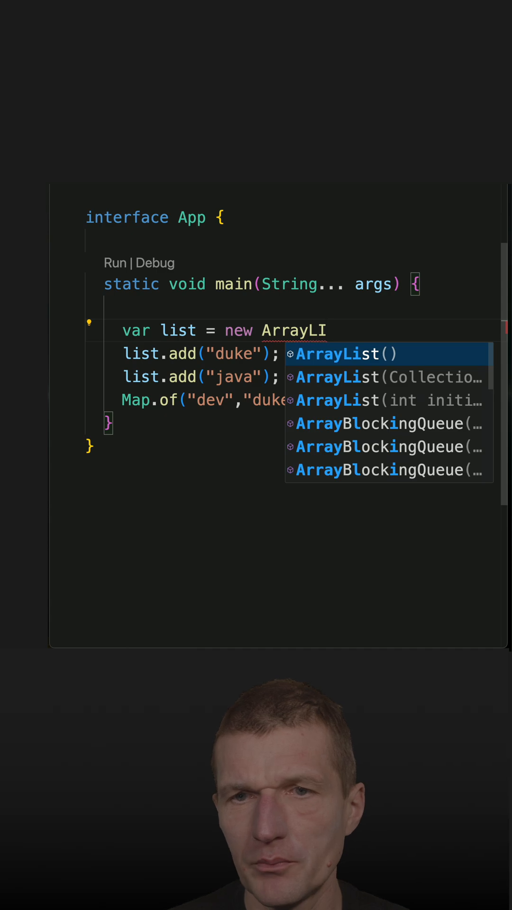
left_click(342, 354)
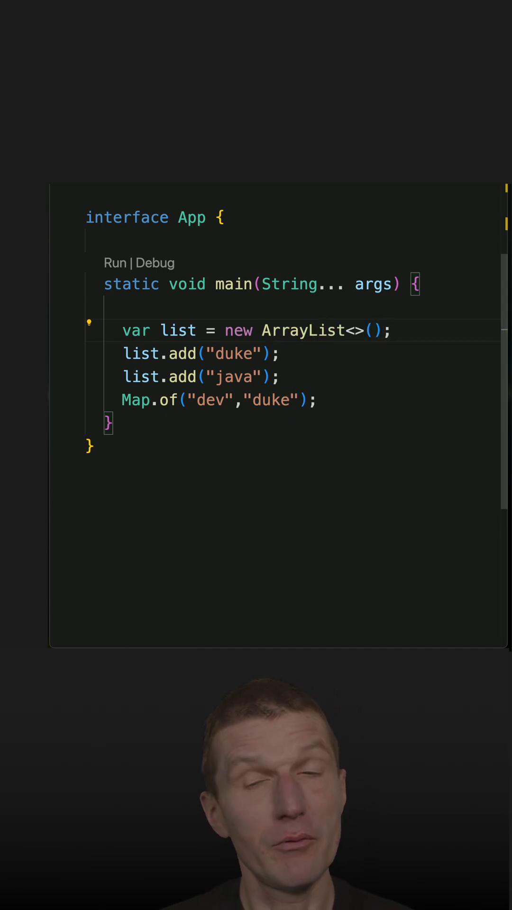